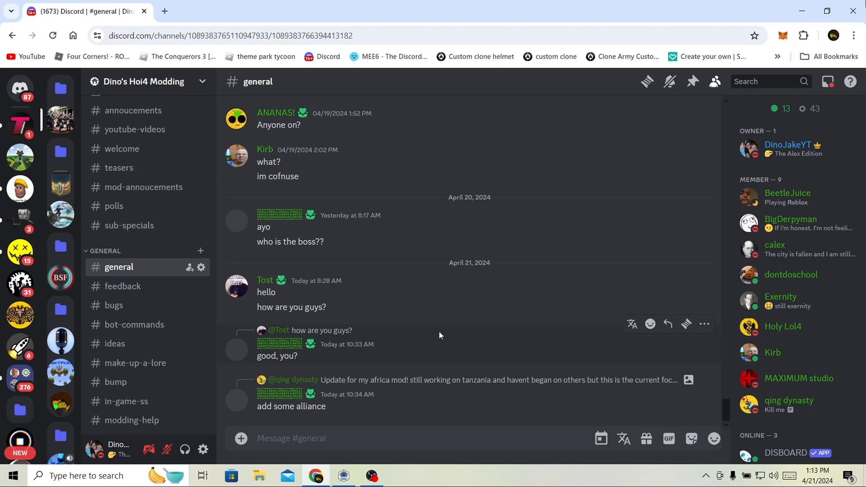
mouse_move(431, 338)
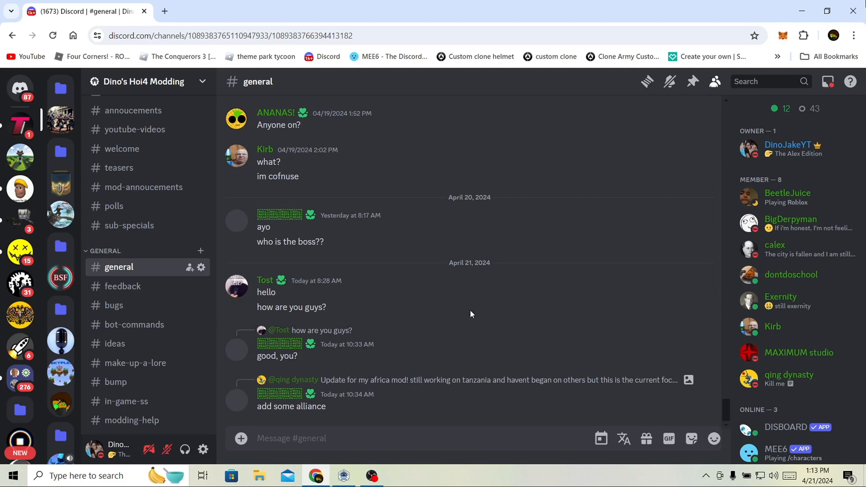
mouse_move(381, 326)
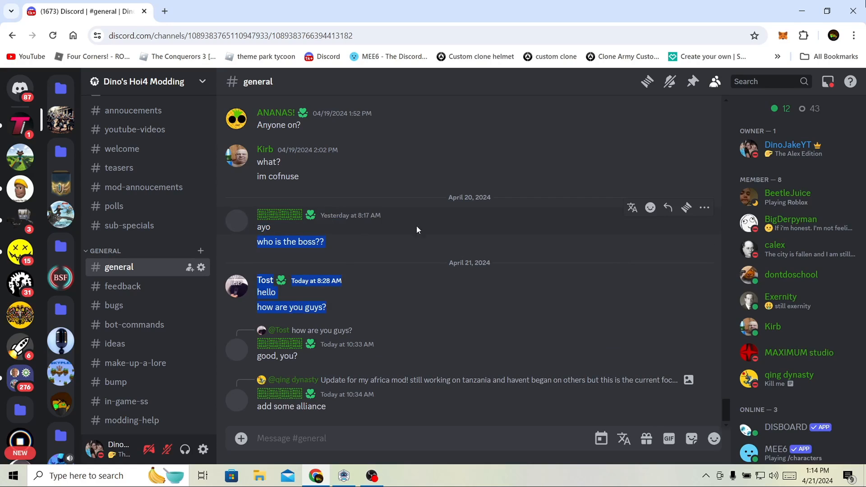
mouse_move(425, 314)
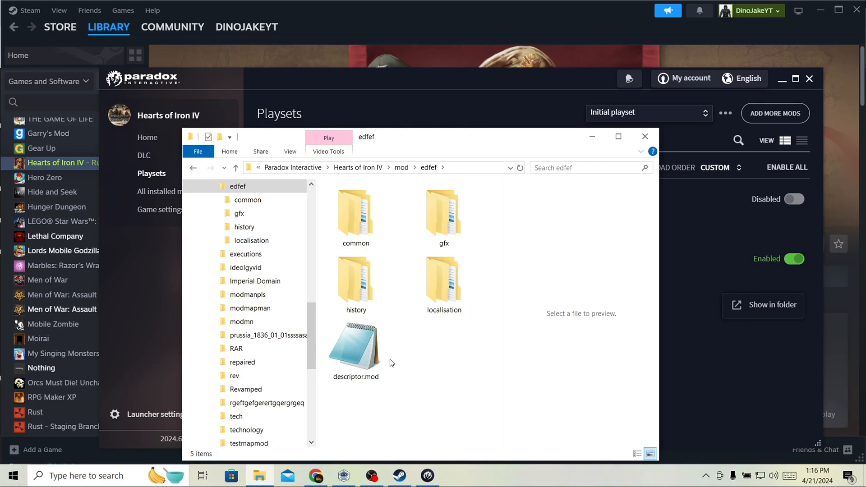
mouse_move(436, 377)
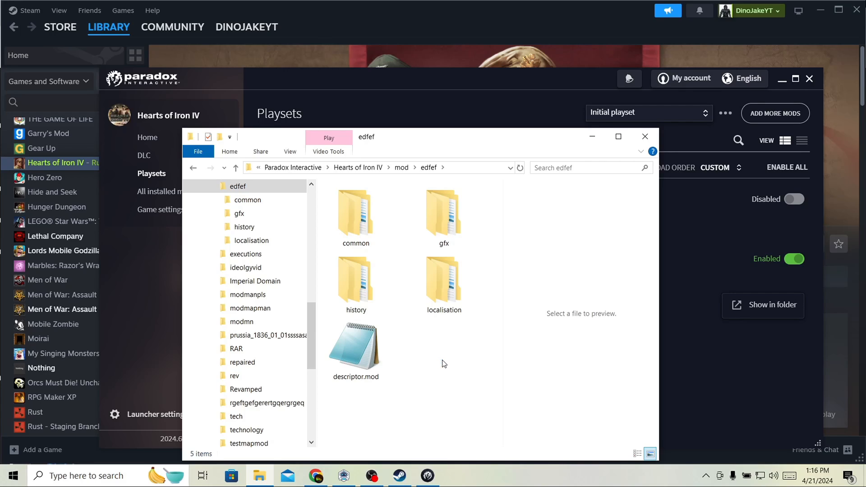
mouse_move(536, 291)
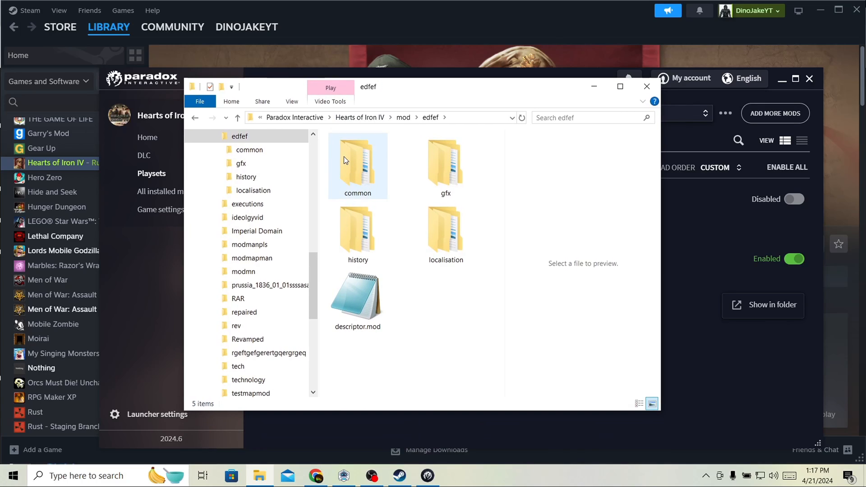
Step: Browse into common/countries and preview 'the reg.txt' with color { 112 175 55 }
double_click(358, 166)
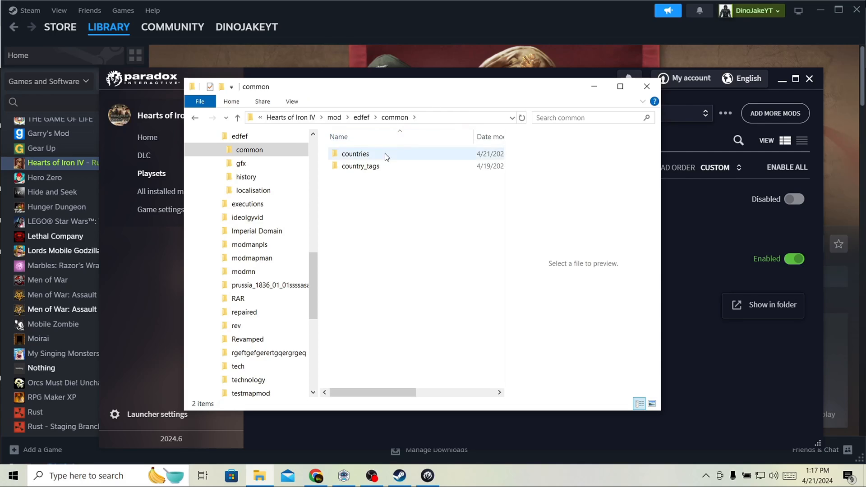
double_click(355, 153)
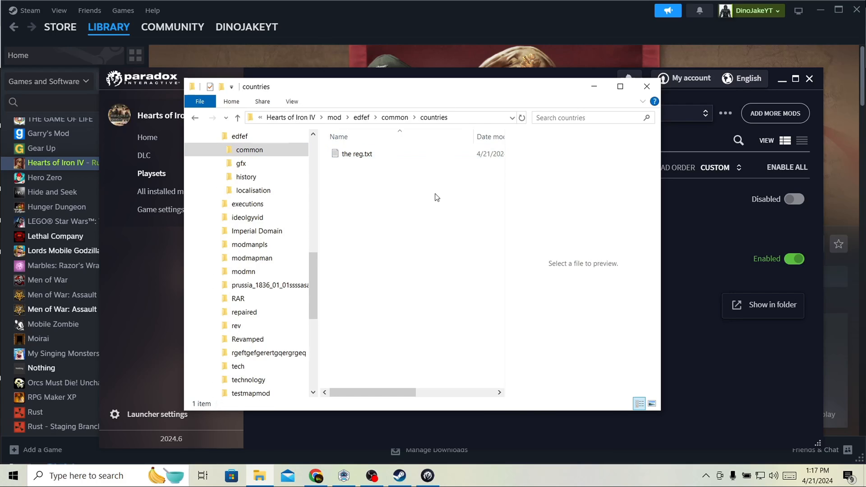
left_click(357, 153)
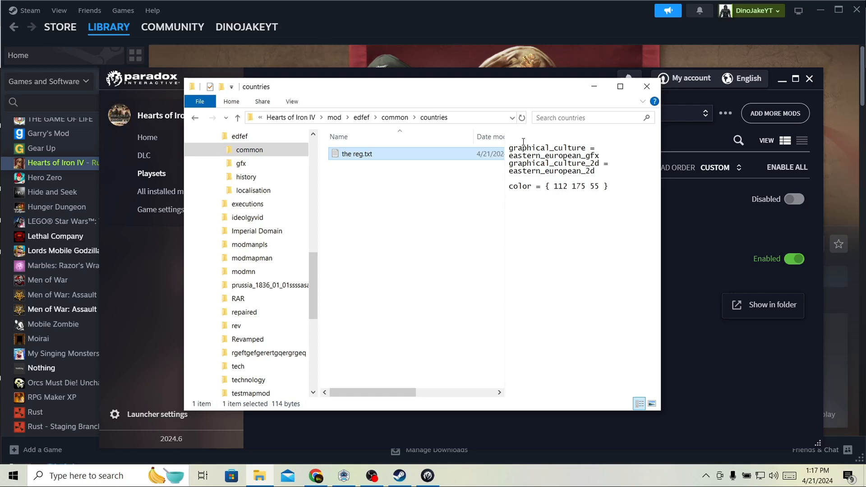
Step: Edit 'the reg.txt' so its colour line reads color = rgb { 112 175 55 } and save
double_click(356, 153)
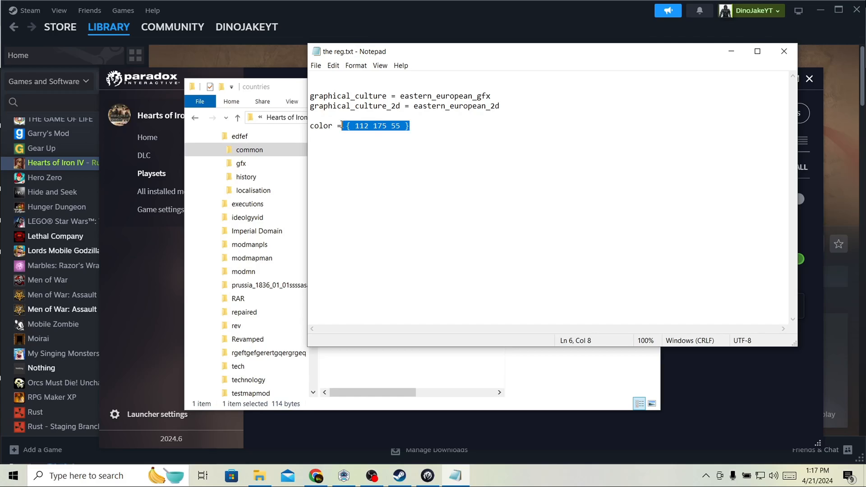
left_click(359, 125)
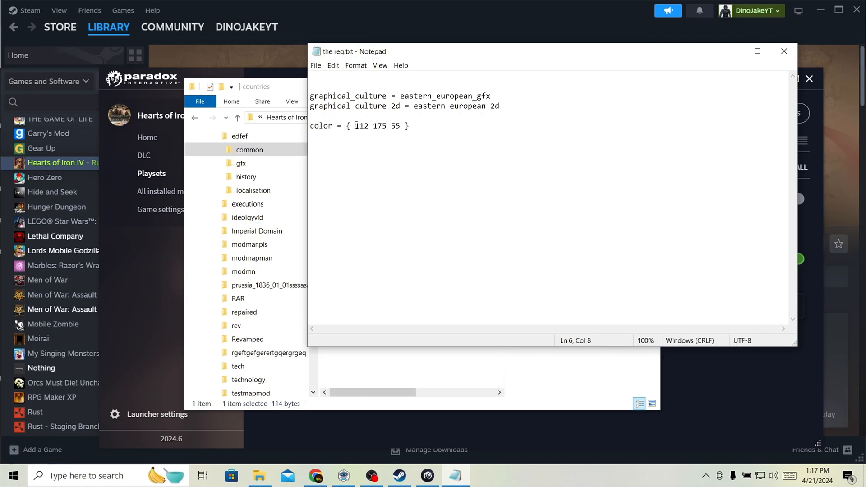
left_click_drag(353, 126, 409, 125)
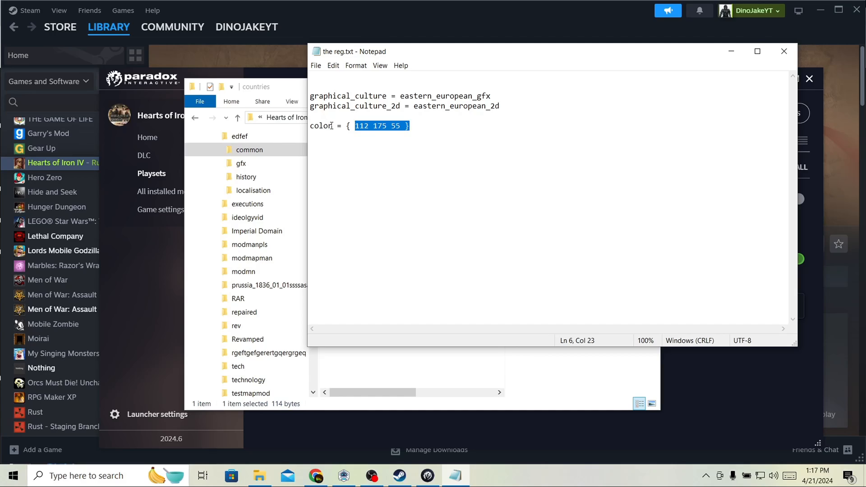
left_click(349, 125)
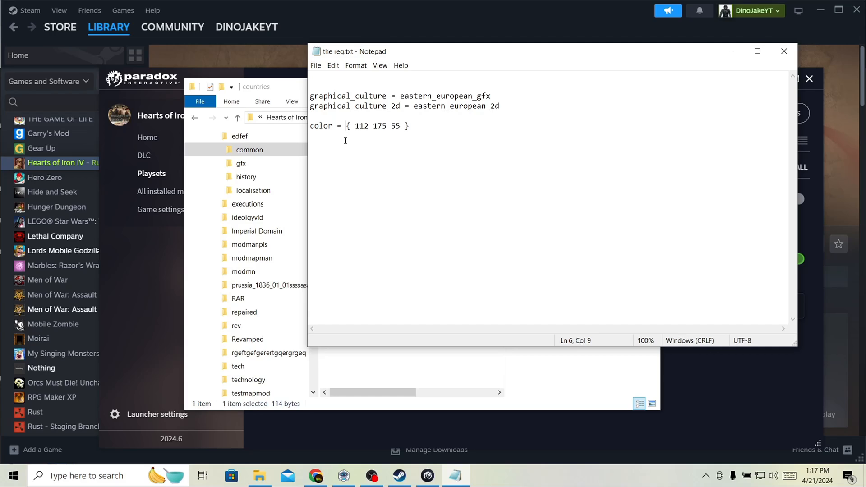
type("rgb")
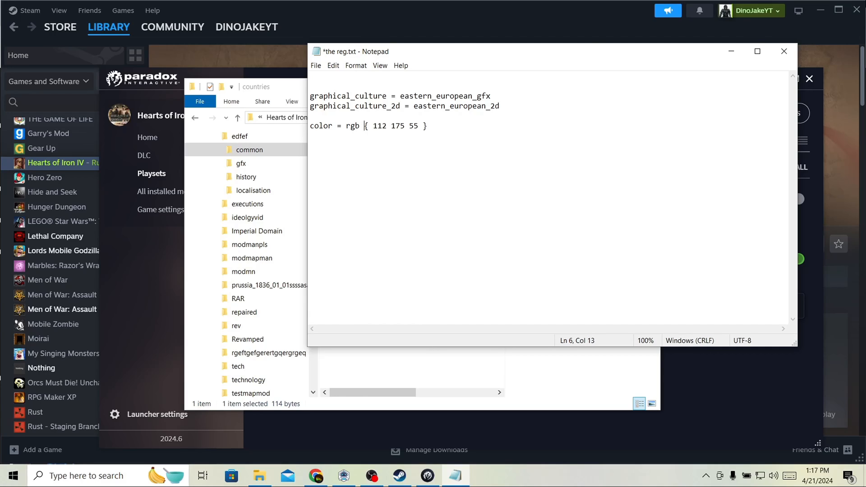
key("ctrl+s")
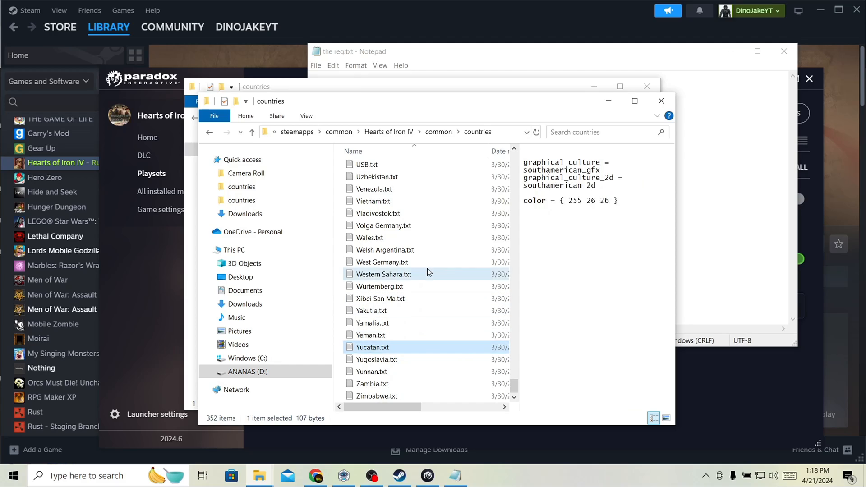
Step: Preview Western Sahara.txt and Yakutia.txt from the base game to compare colour definitions
left_click(386, 310)
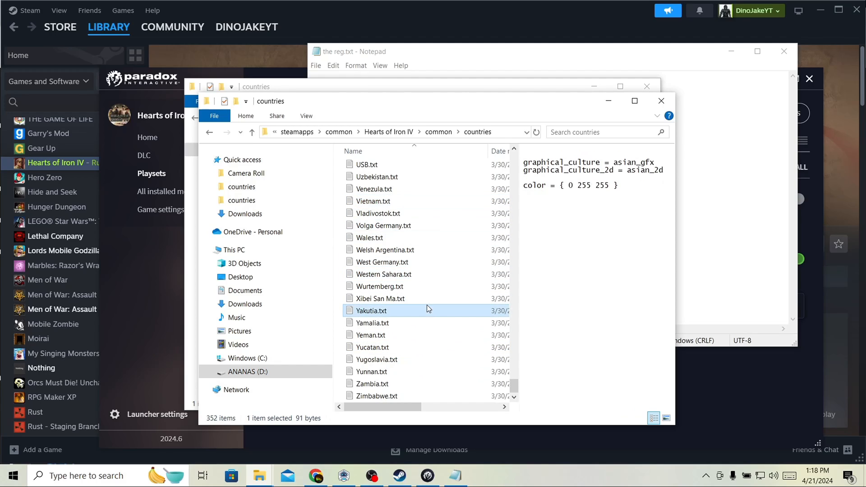
left_click(371, 383)
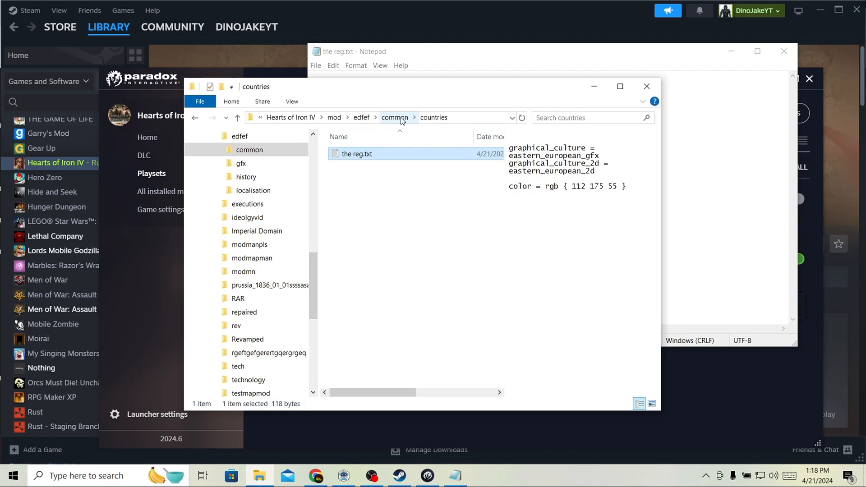
Step: Open country_tags/02_countries.txt, which maps ggg to its countries file, in Notepad
left_click(394, 117)
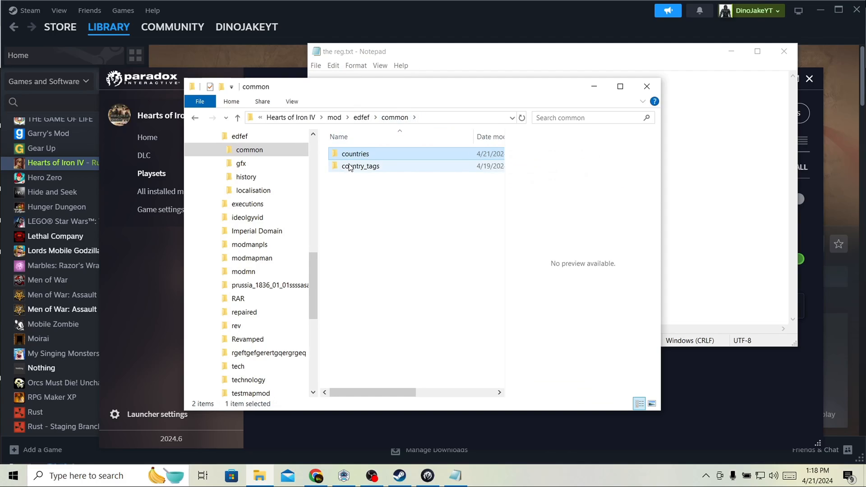
double_click(361, 166)
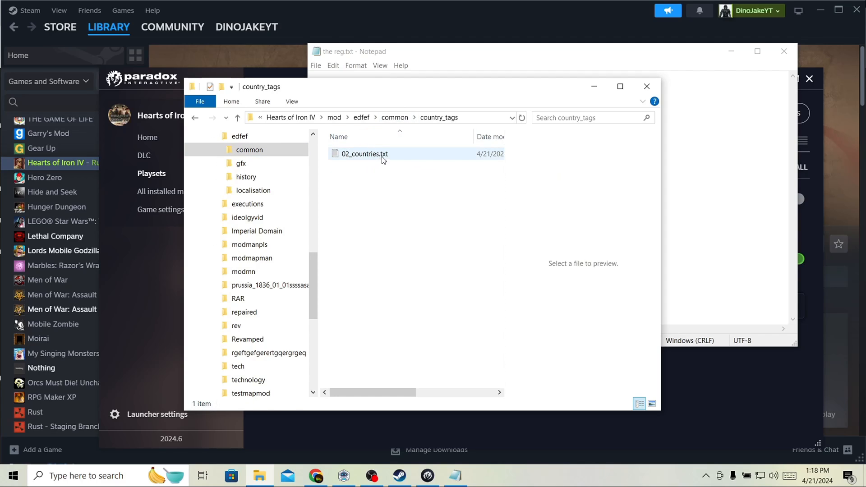
double_click(364, 153)
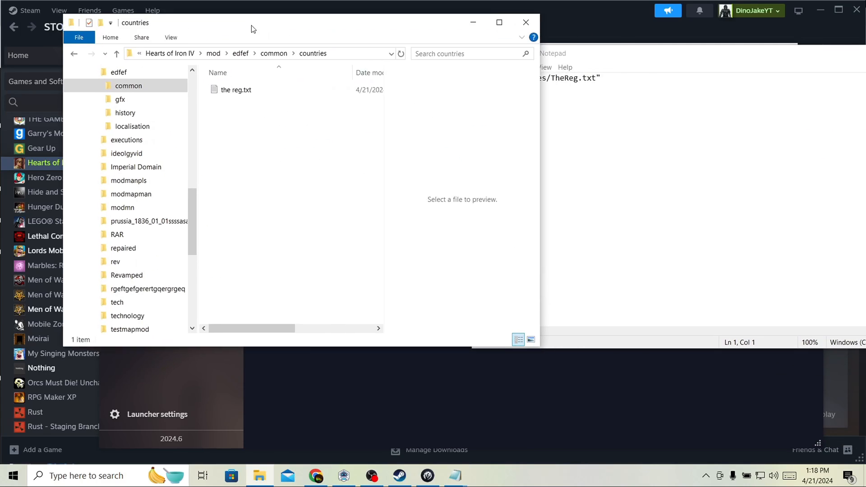
left_click_drag(251, 29, 245, 29)
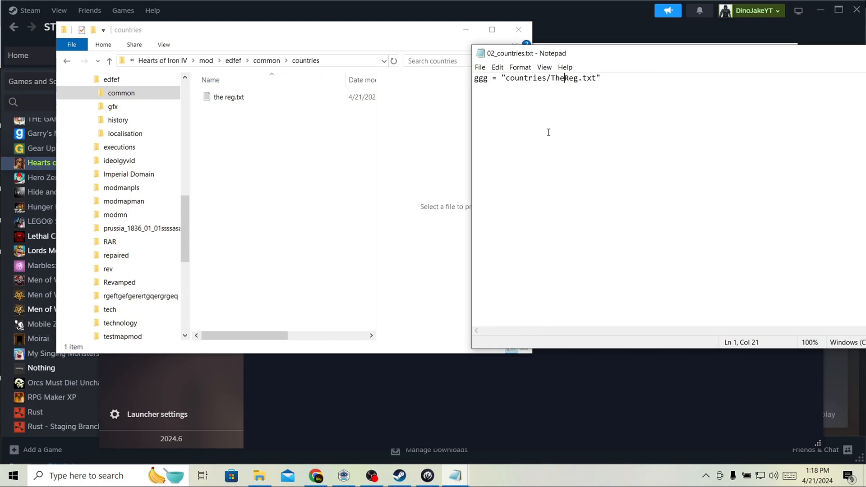
Step: Correct the file name in the GGG tag path, then move to the mod's gfx/flags folder
key("Backspace")
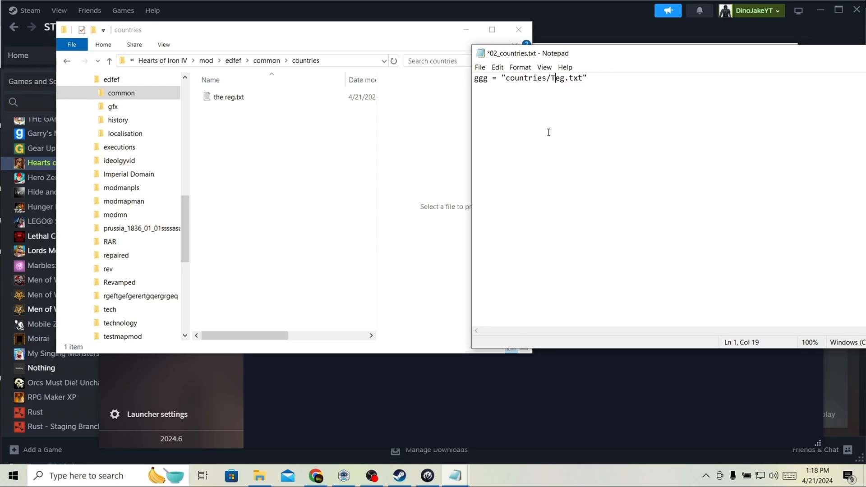
type("h")
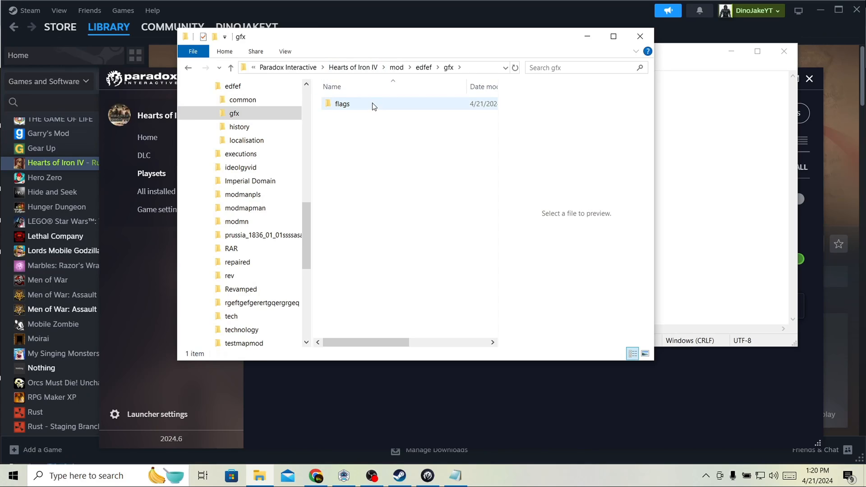
double_click(342, 104)
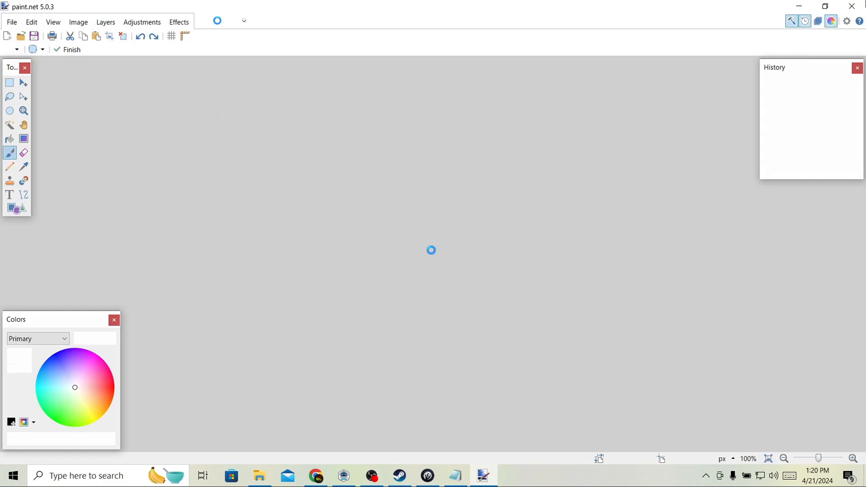
Step: Show paint.net's Image menu with Resize in view for the 83×52 ggg.tga flag
left_click(11, 21)
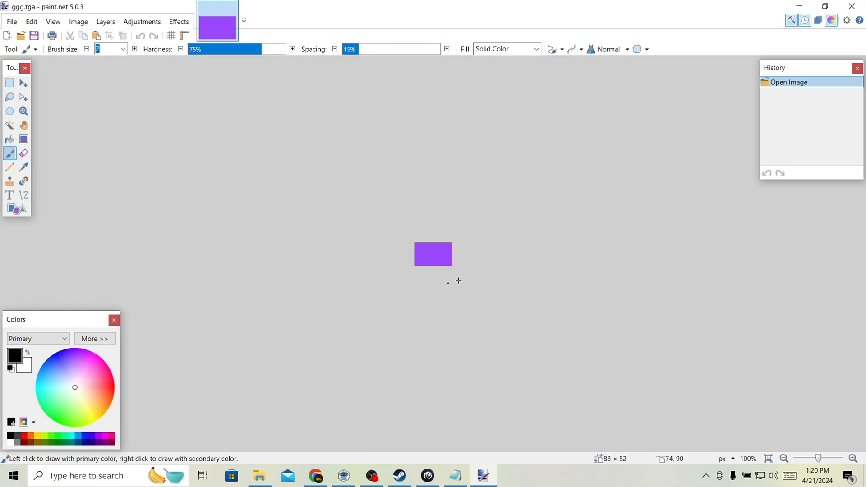
mouse_move(302, 80)
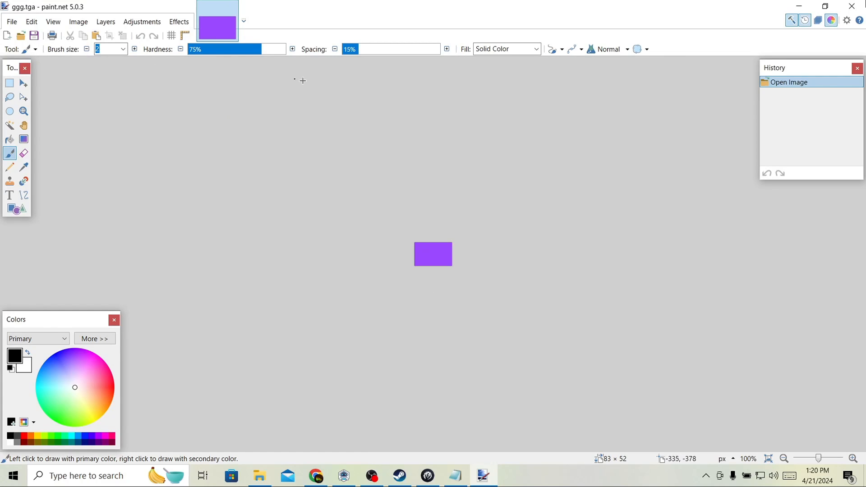
mouse_move(90, 61)
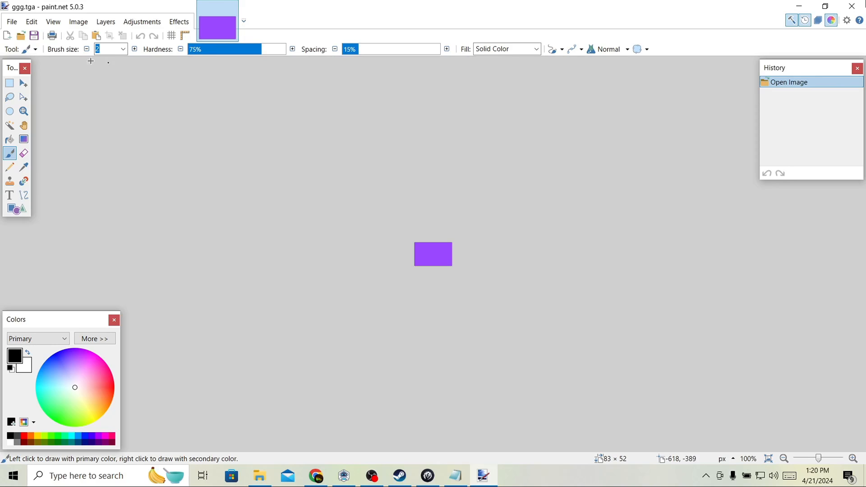
mouse_move(35, 6)
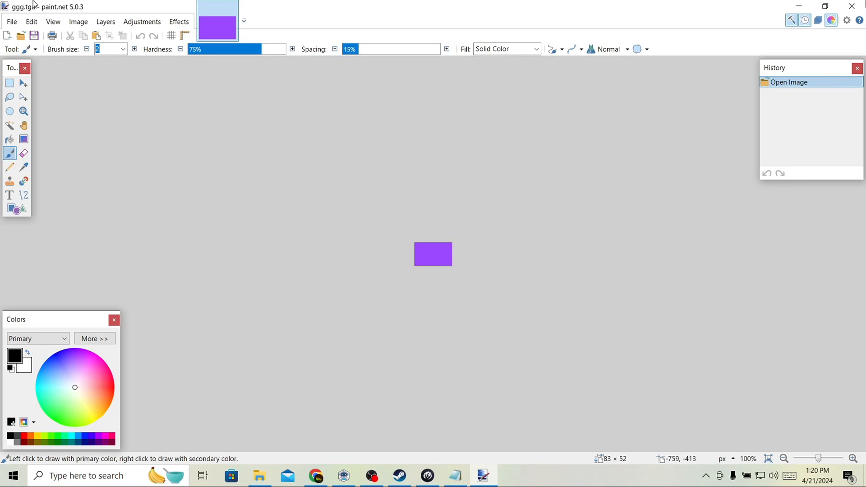
left_click(78, 21)
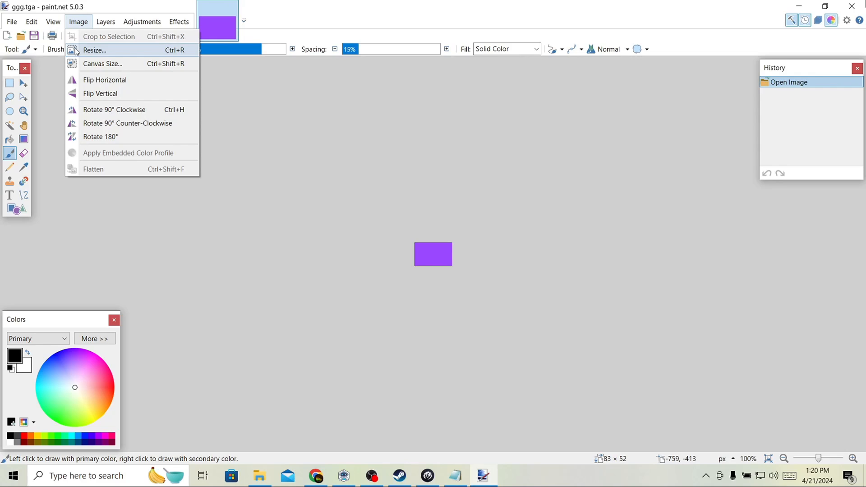
left_click(141, 21)
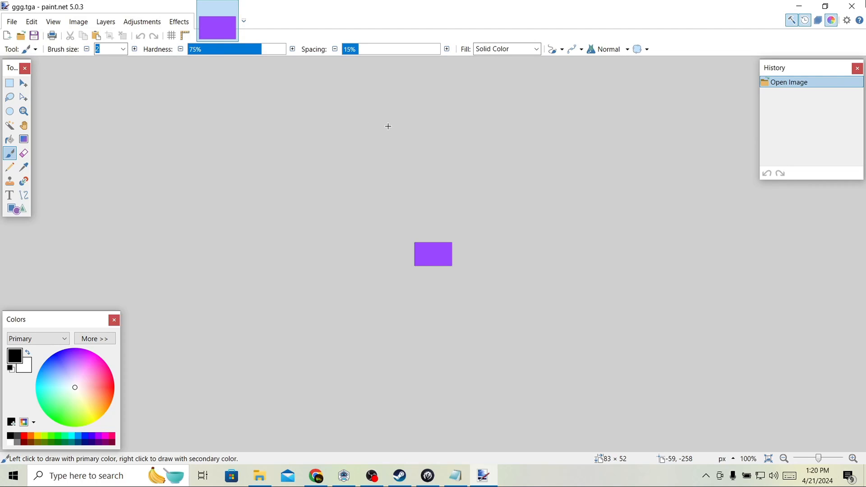
left_click(78, 22)
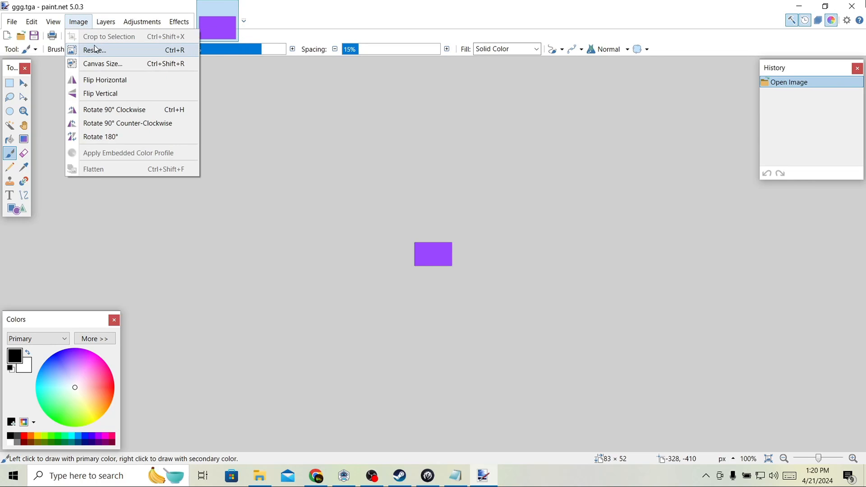
Step: Resize ggg.tga to 82 × 52 pixels with aspect ratio unlocked
left_click(95, 50)
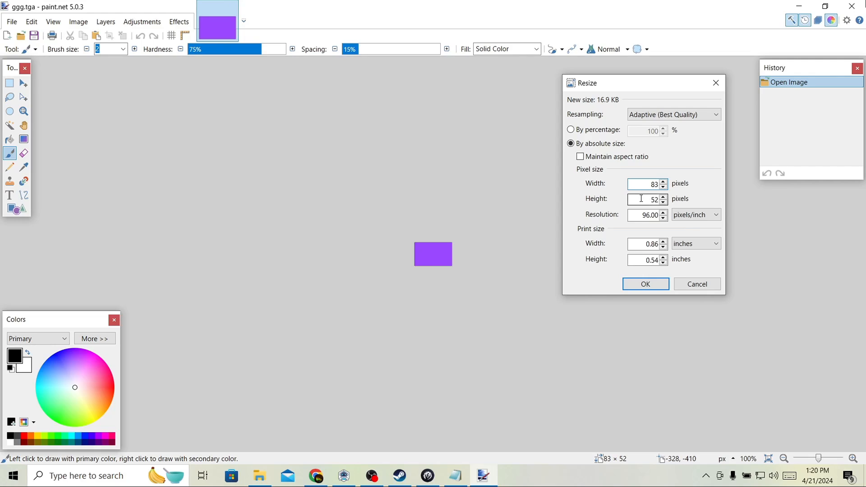
left_click(663, 185)
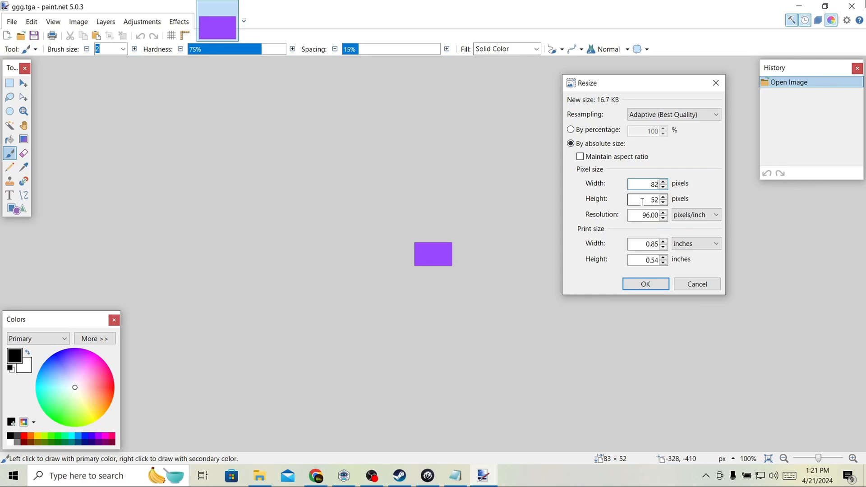
left_click(643, 283)
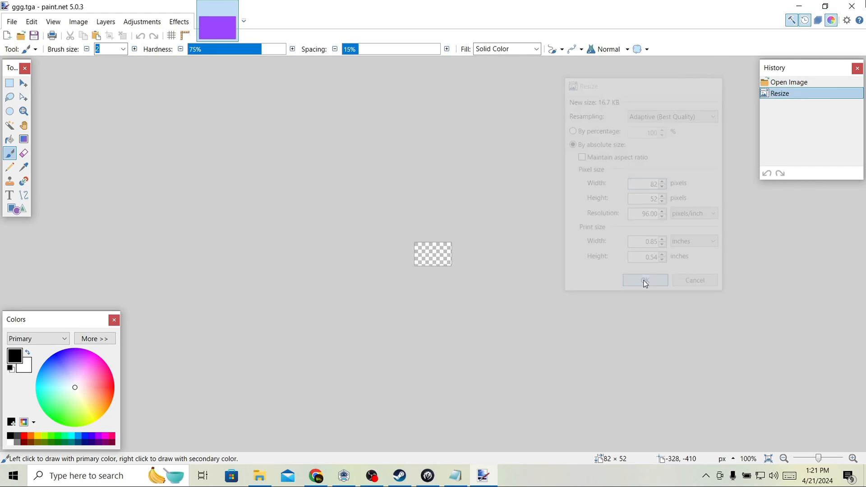
Step: Save ggg.tga as a 24-bit TGA with RLE compression off
left_click(644, 280)
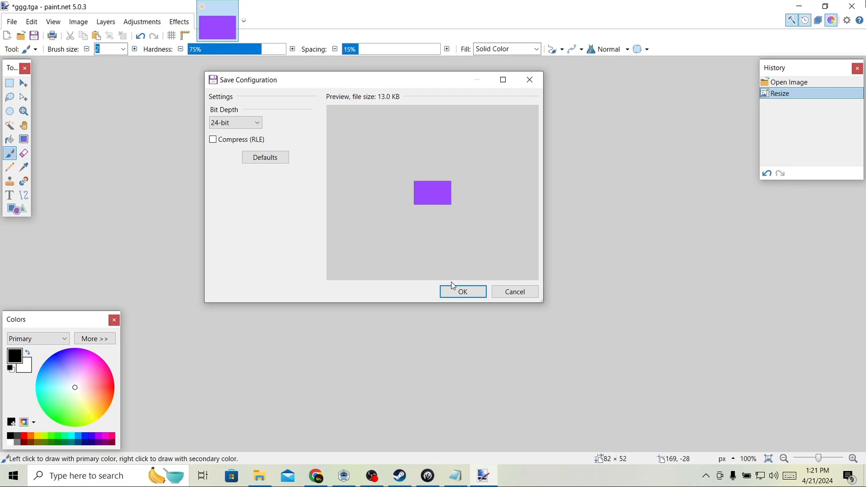
left_click_drag(255, 79, 331, 56)
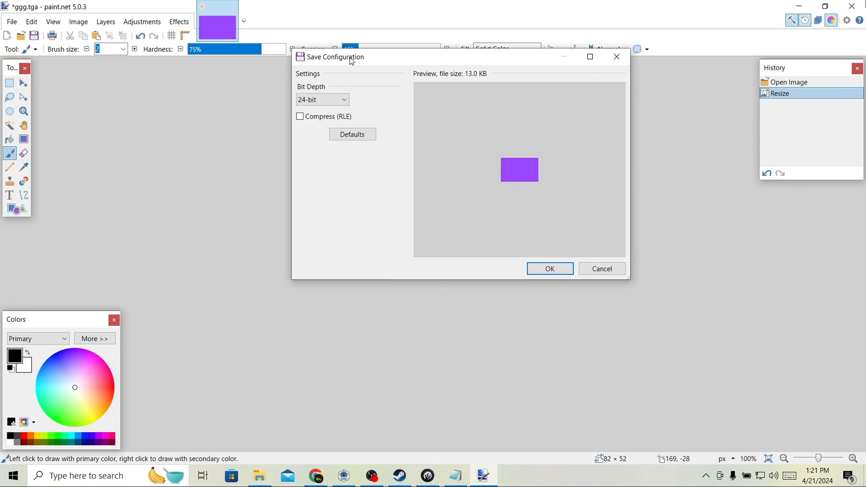
left_click(322, 99)
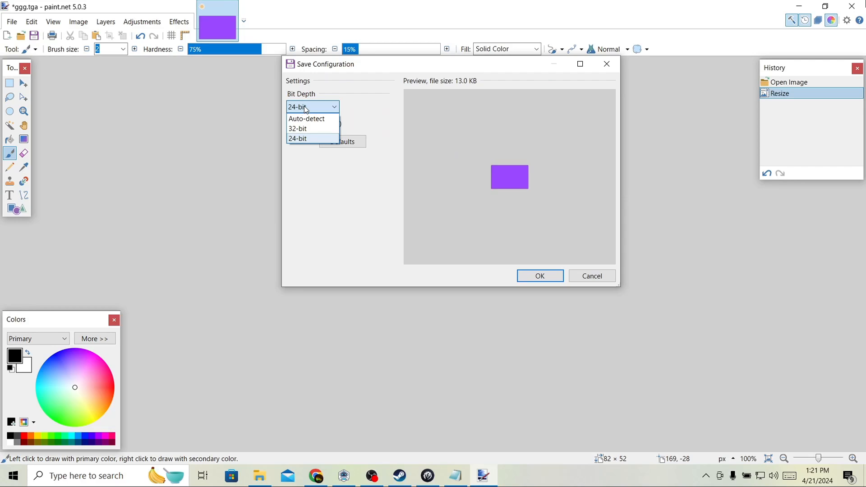
left_click(296, 138)
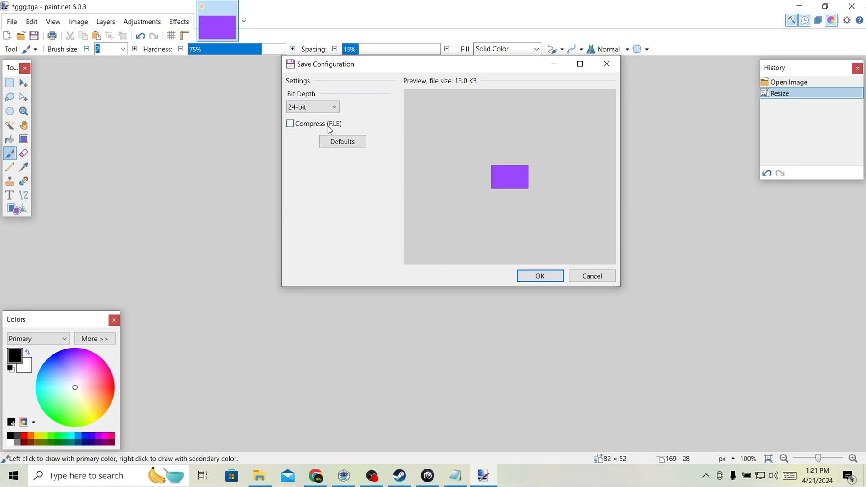
left_click(539, 276)
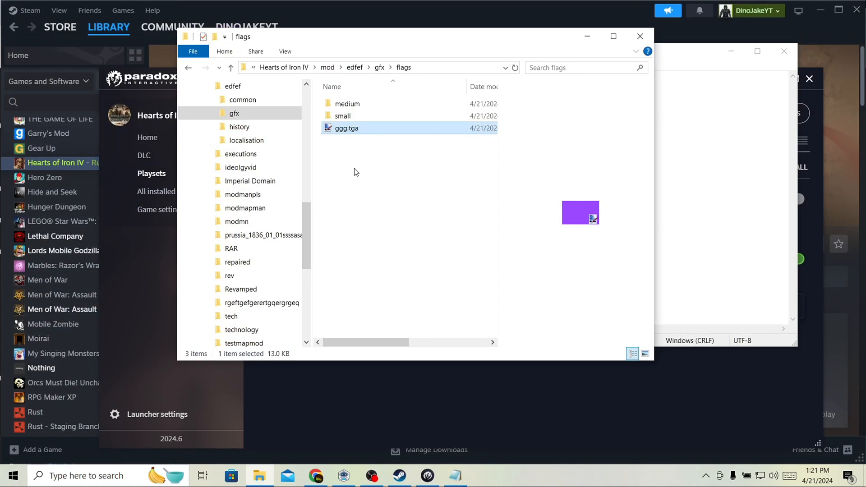
Step: Rename the flag in the medium folder to ggg.tga and return to the flags folder
left_click(346, 104)
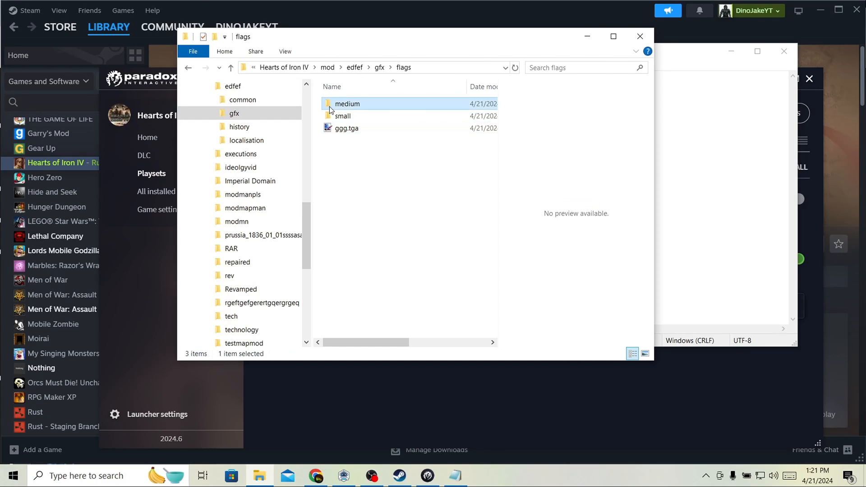
double_click(346, 103)
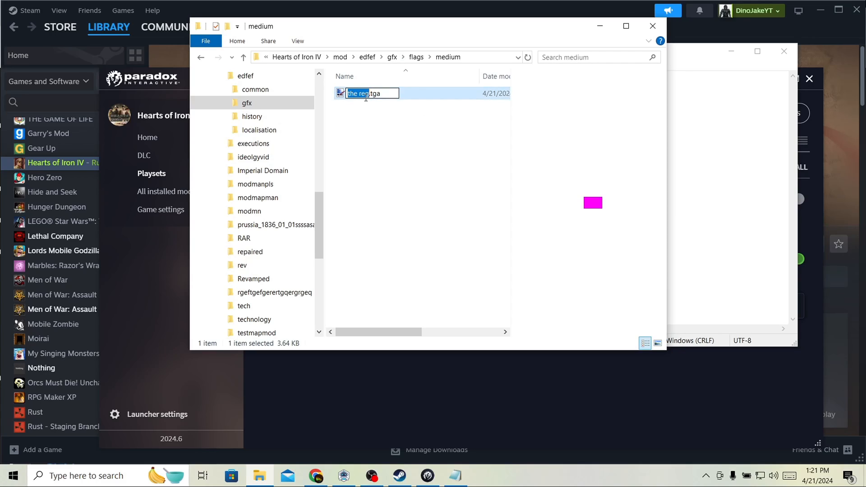
type("gg.tga")
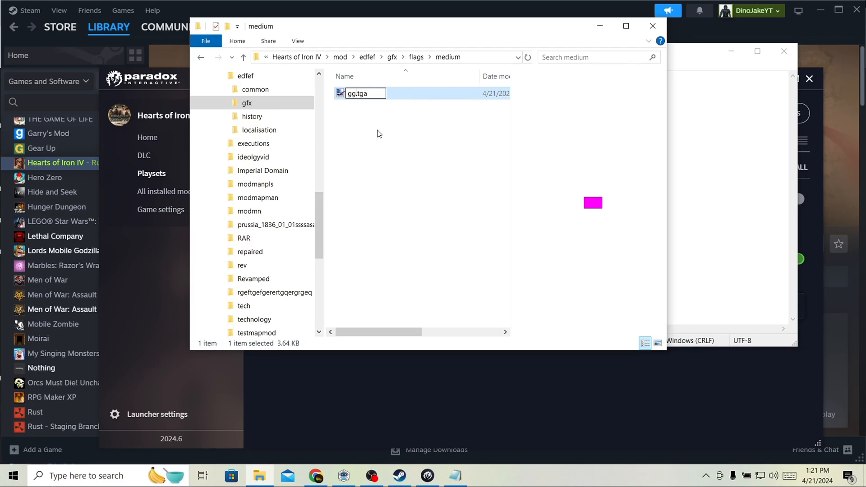
left_click(415, 57)
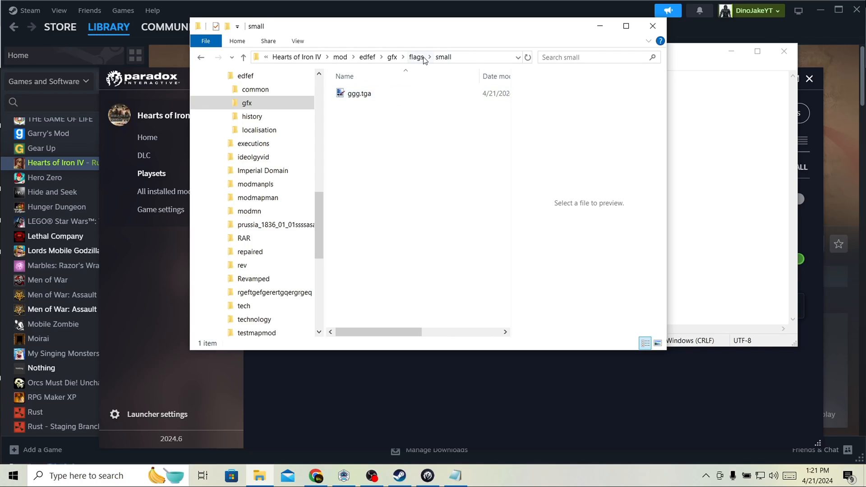
left_click(417, 57)
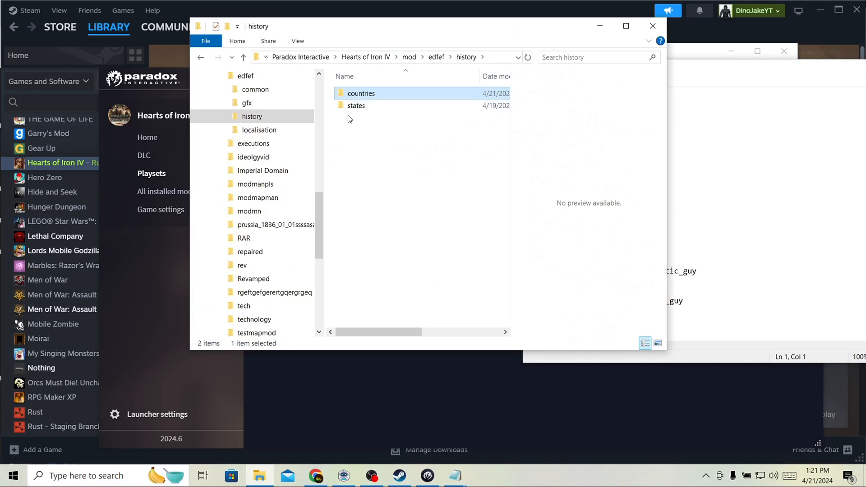
Step: Confirm states holds 44-Albania.txt, then change ggg.txt's capital from 433 to 44
double_click(356, 105)
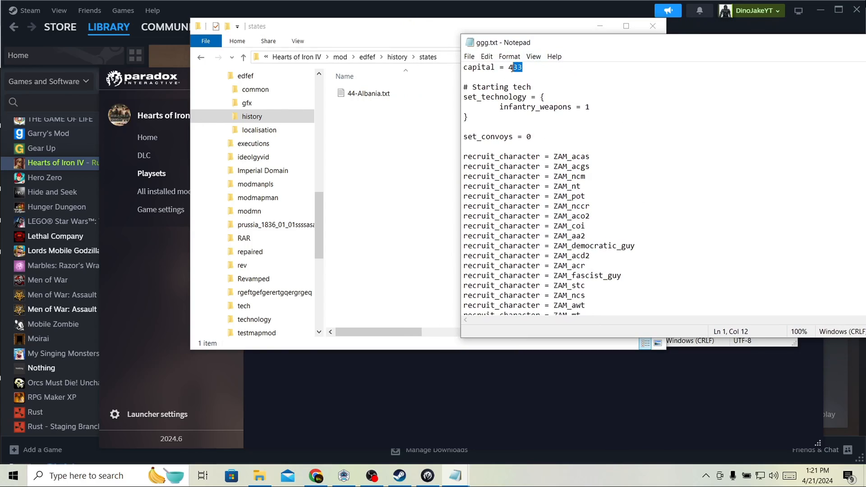
double_click(368, 93)
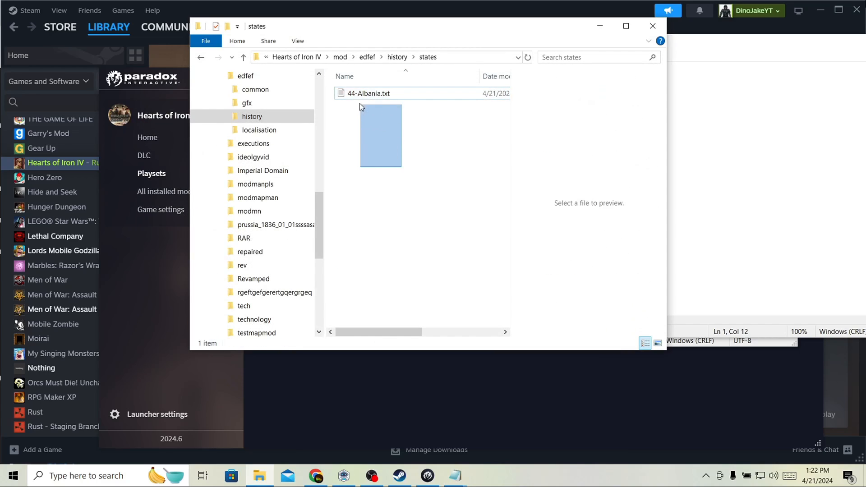
left_click(368, 93)
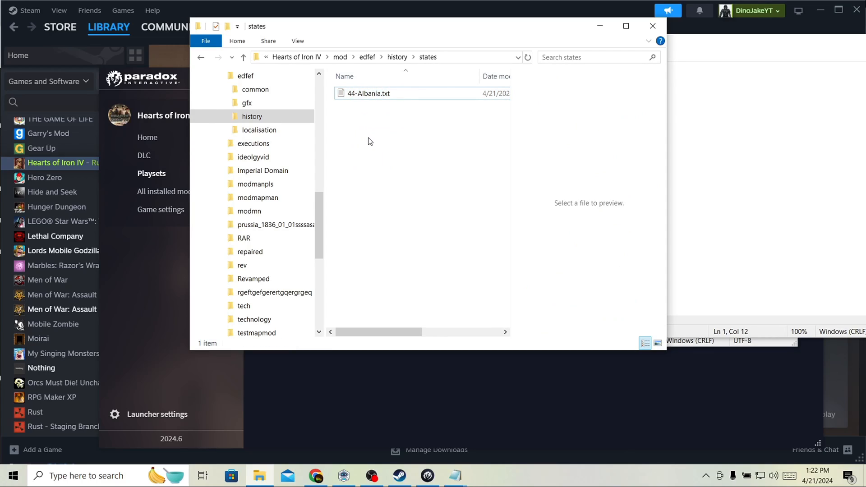
left_click_drag(405, 100, 394, 138)
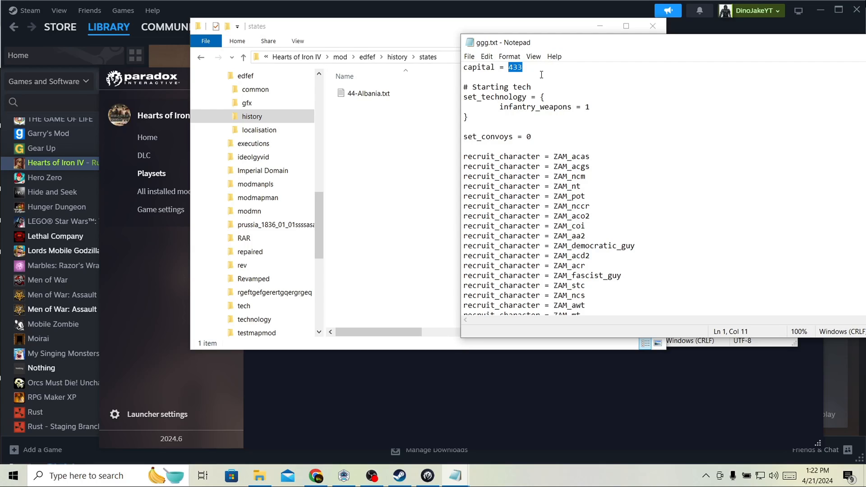
type("44")
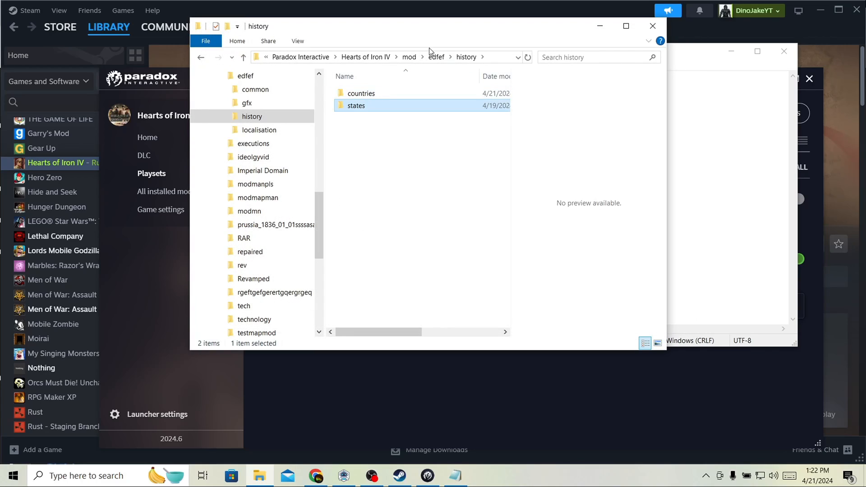
Step: Remove the localisation folder from edfef, leaving common, gfx, history and descriptor.mod
left_click(435, 57)
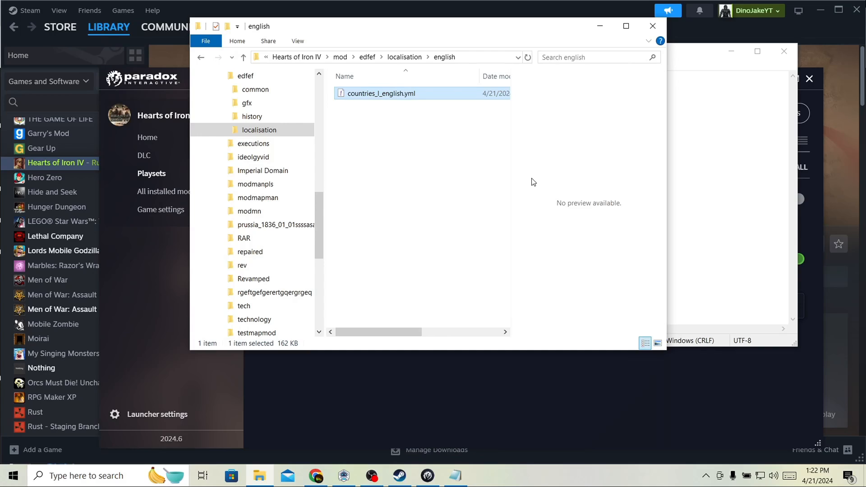
mouse_move(477, 142)
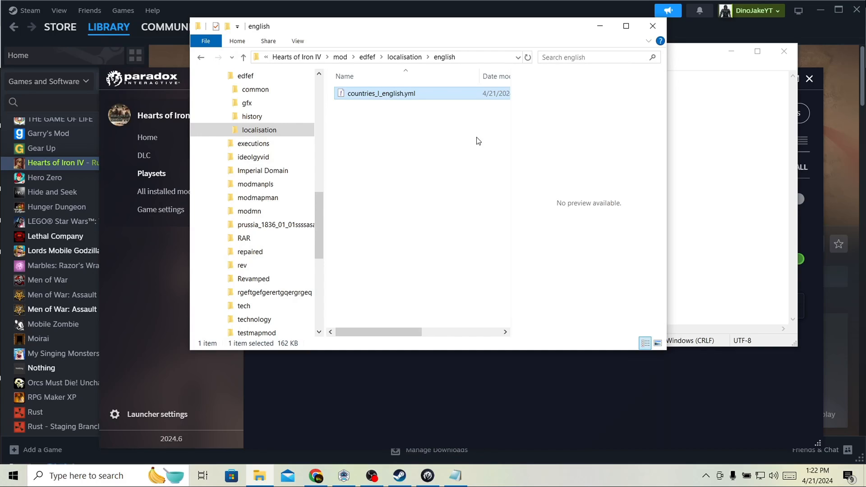
left_click(242, 57)
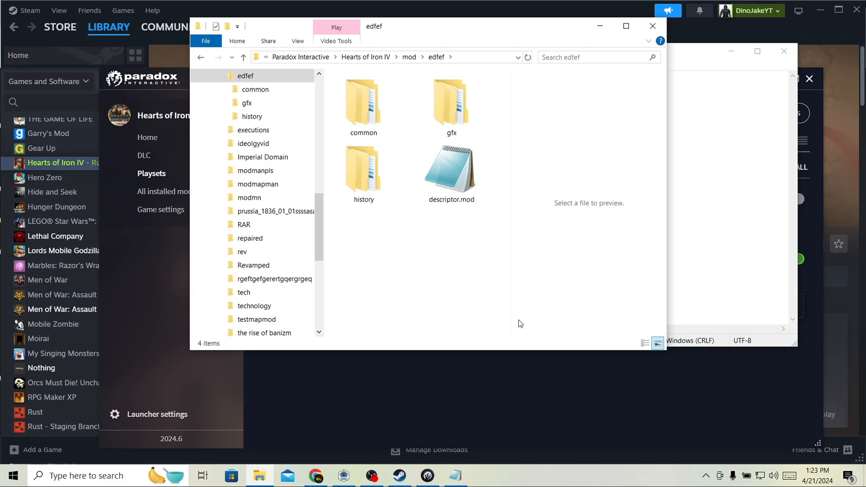
right_click(259, 475)
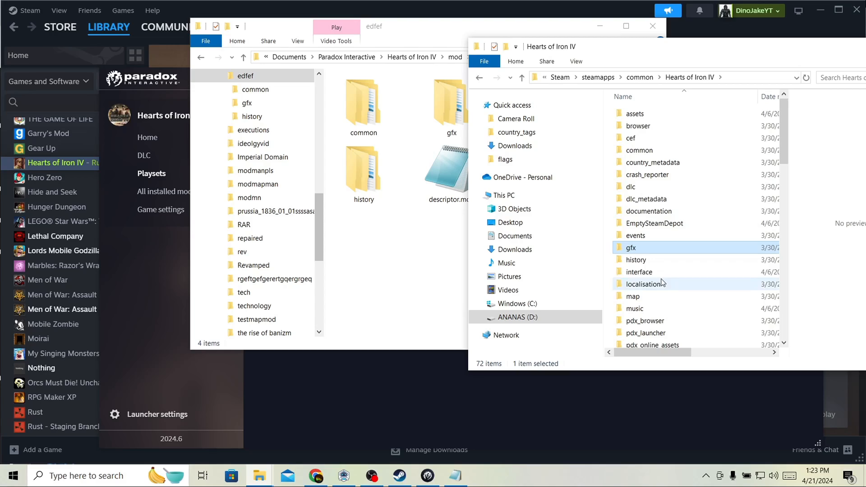
mouse_move(643, 287)
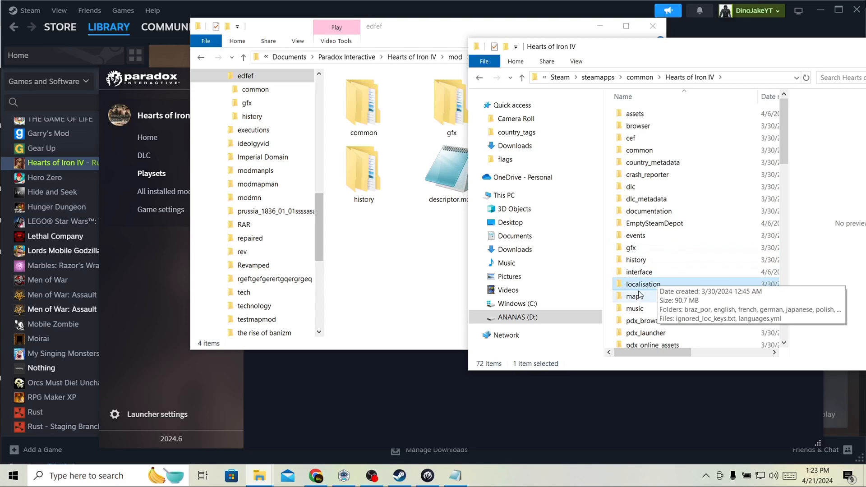
Step: Create a localisation folder with an english subfolder inside the edfef mod
left_click(641, 283)
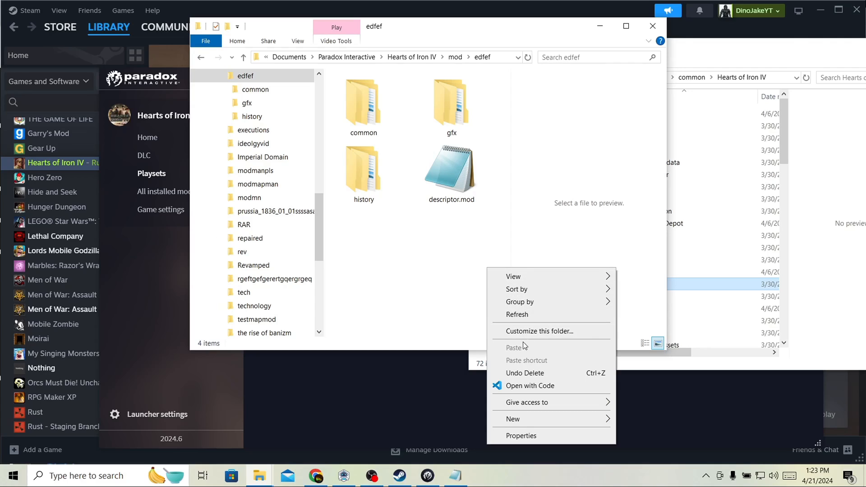
left_click(513, 418)
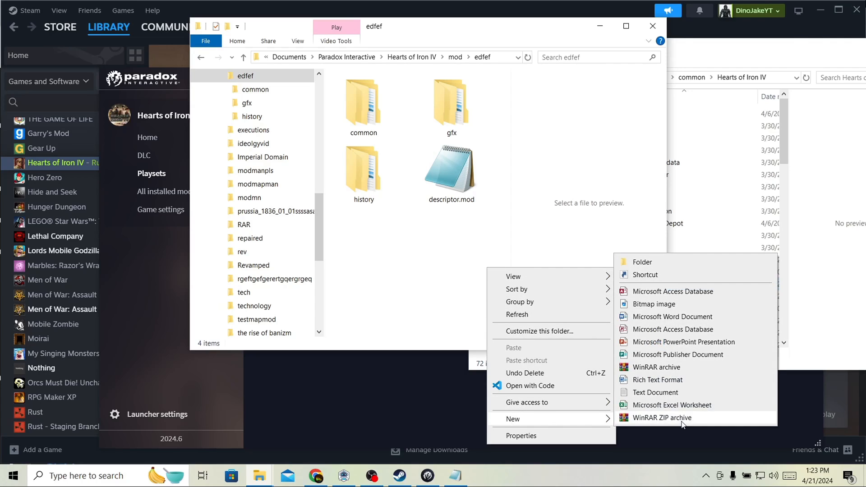
left_click(641, 261)
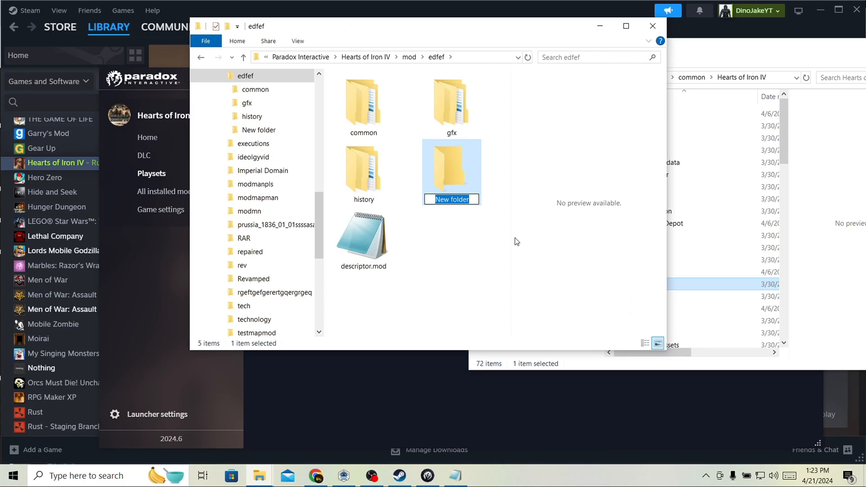
type("localisation")
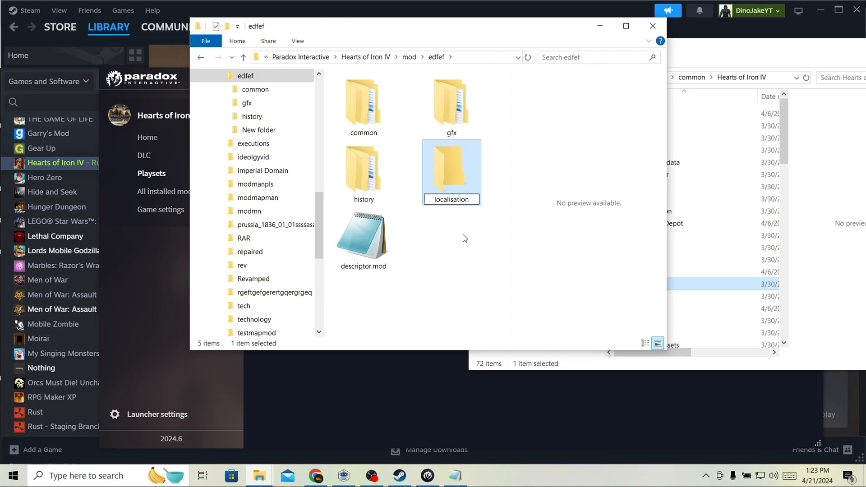
double_click(451, 168)
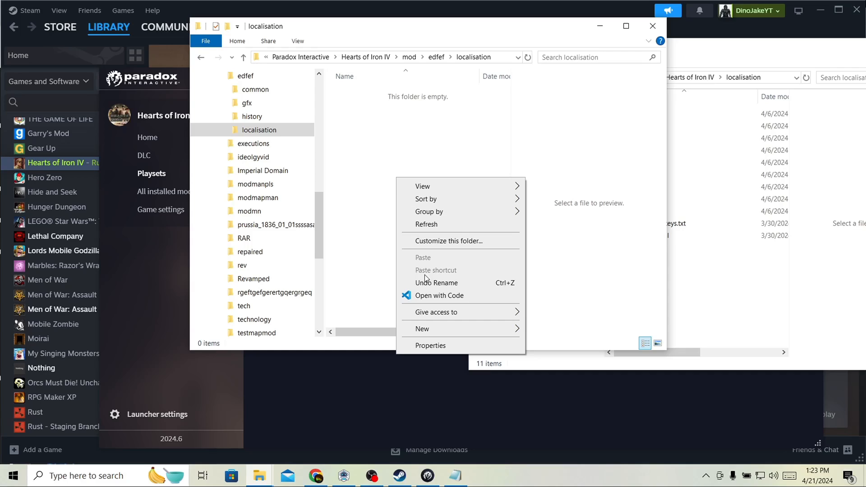
left_click(421, 328)
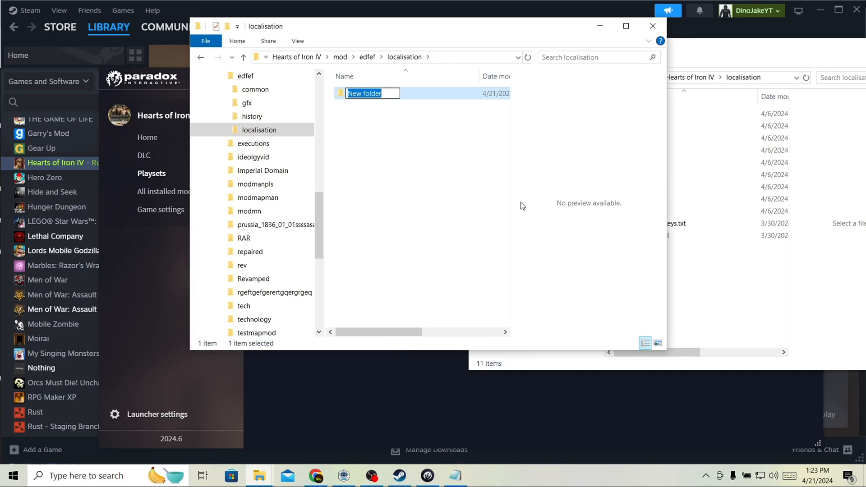
type("english")
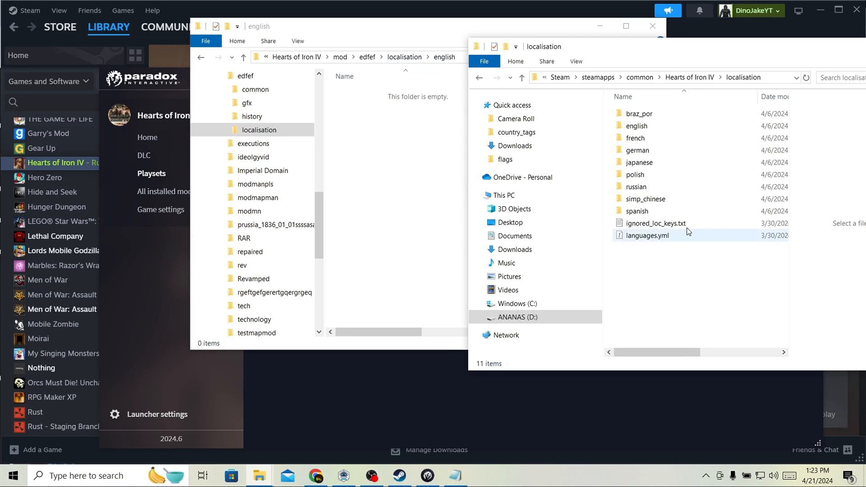
mouse_move(636, 150)
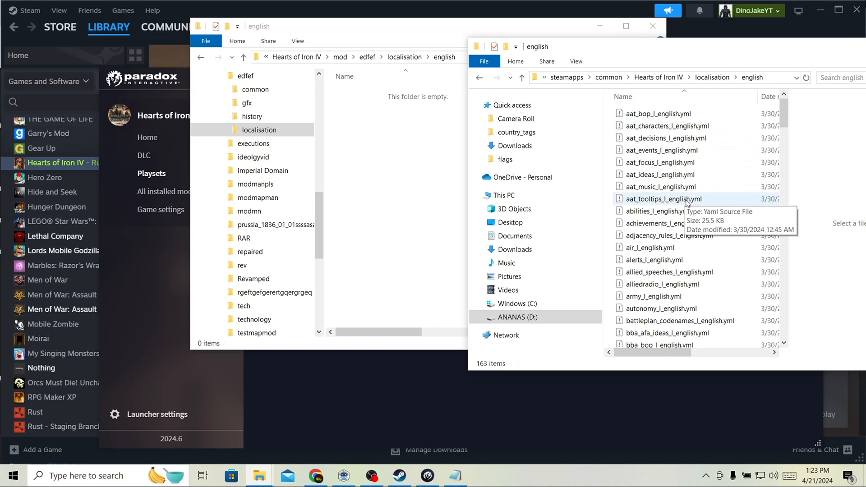
Step: Locate countries_l_english.yml among the game's English localisation files
left_click(664, 158)
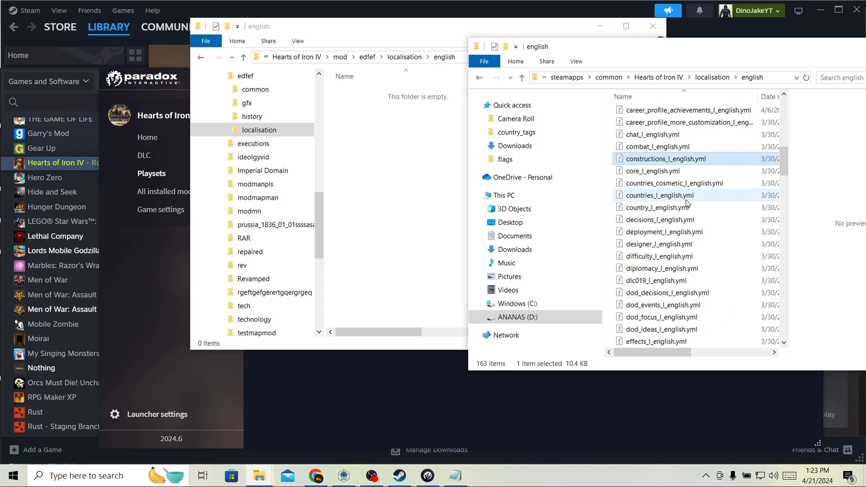
left_click(661, 194)
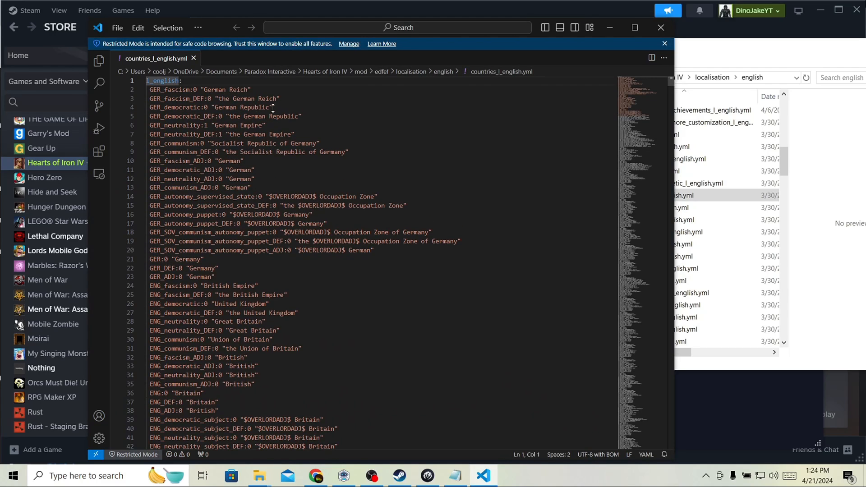
Step: Add a GGG:0 "Country" entry after the last line of the file
scroll("down", 3)
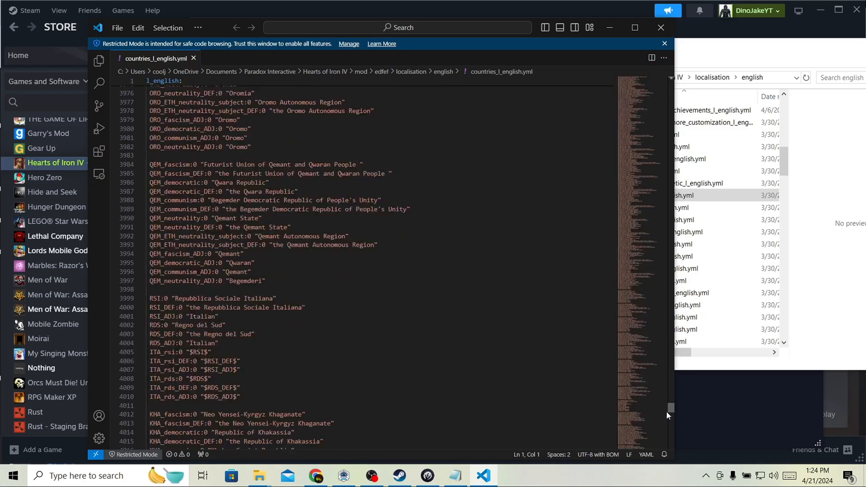
scroll("down", 3)
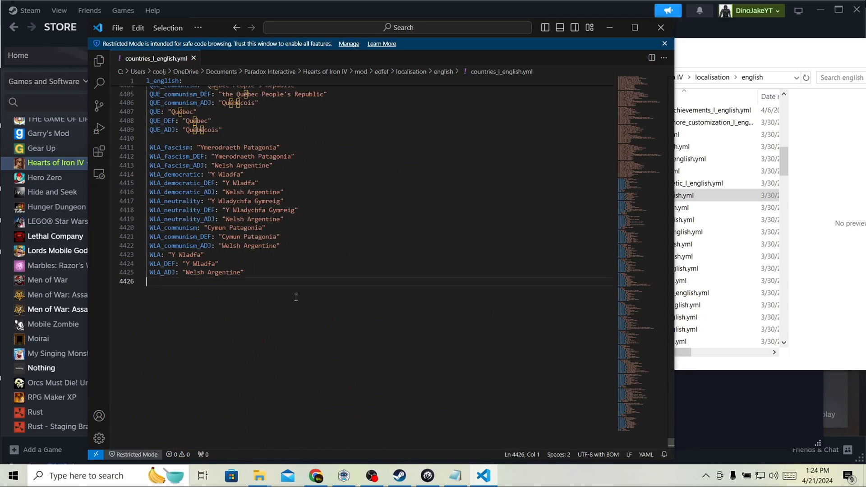
key("enter")
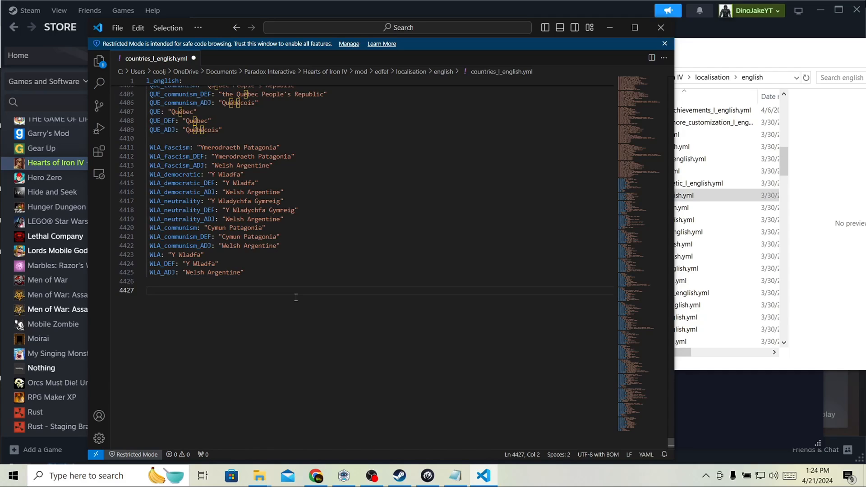
type("GGG")
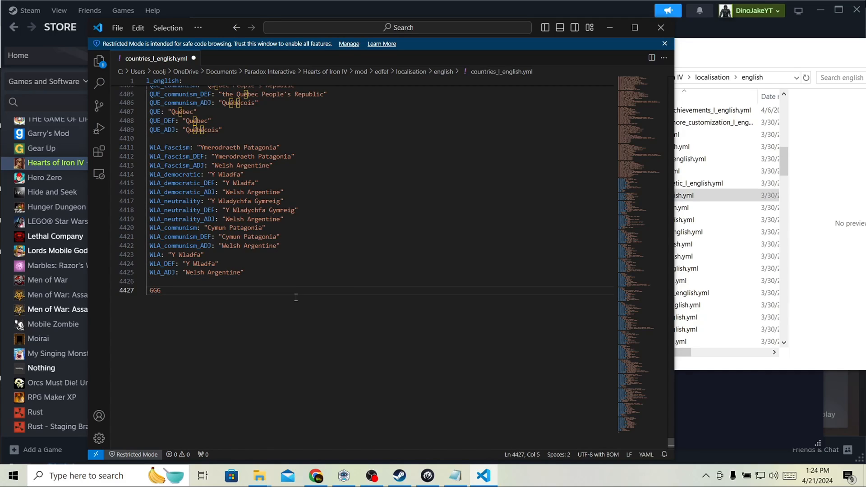
type(":0")
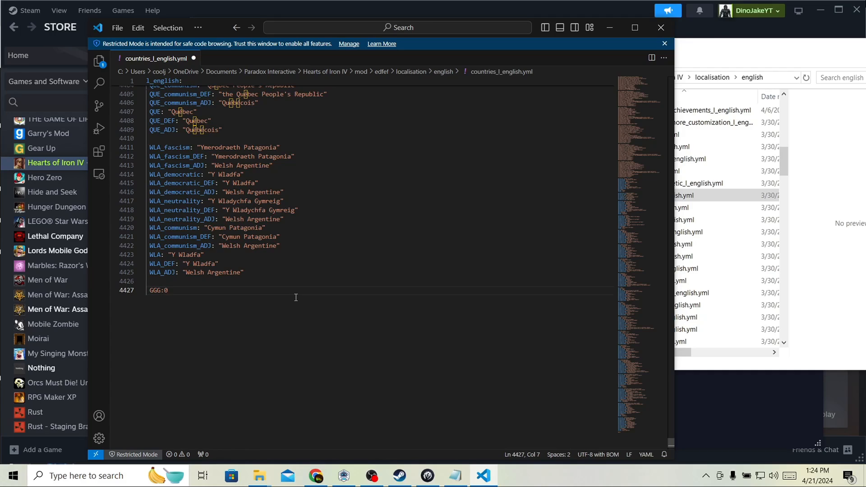
type("\"\"")
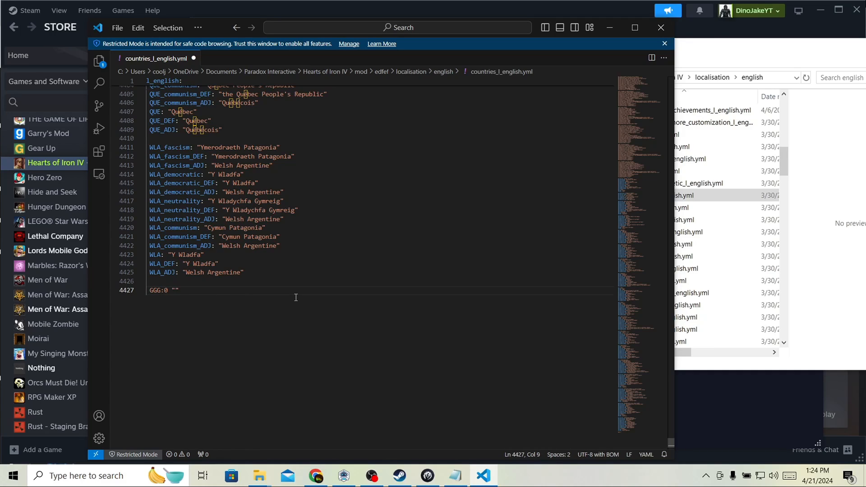
type("Country")
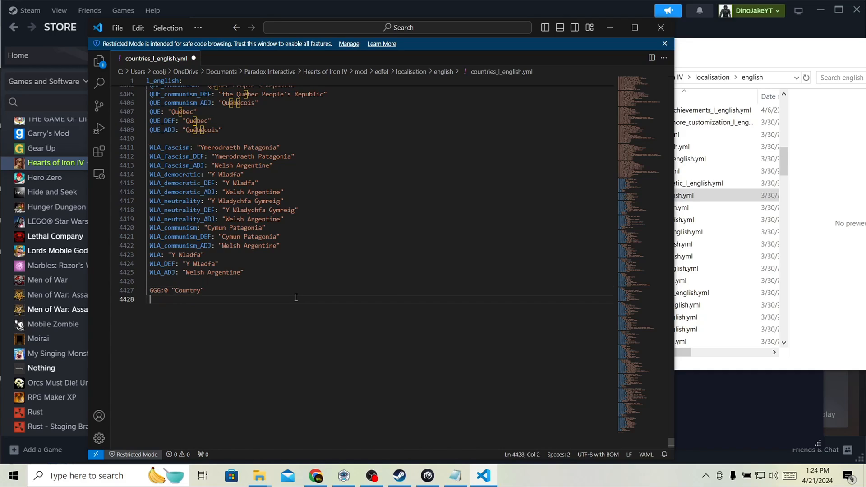
Step: Add GGG_DEF:0 and GGG_ADJ:0 "Country" entries on the following lines
type("GG")
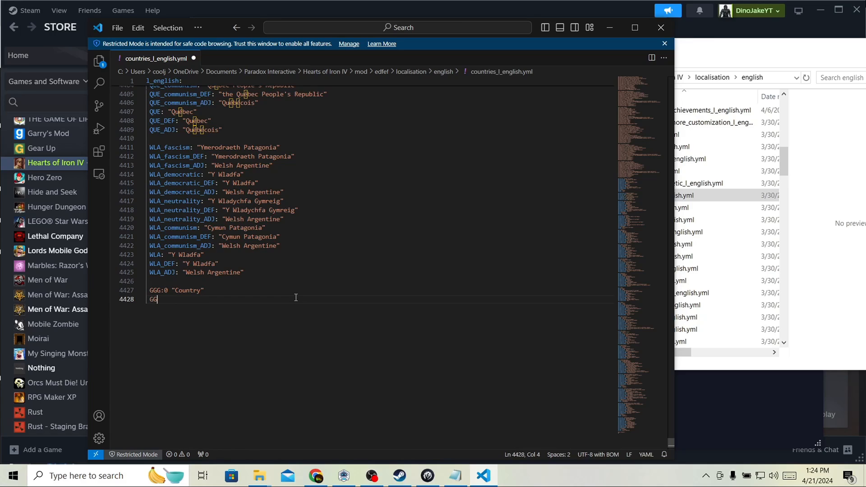
type("G_")
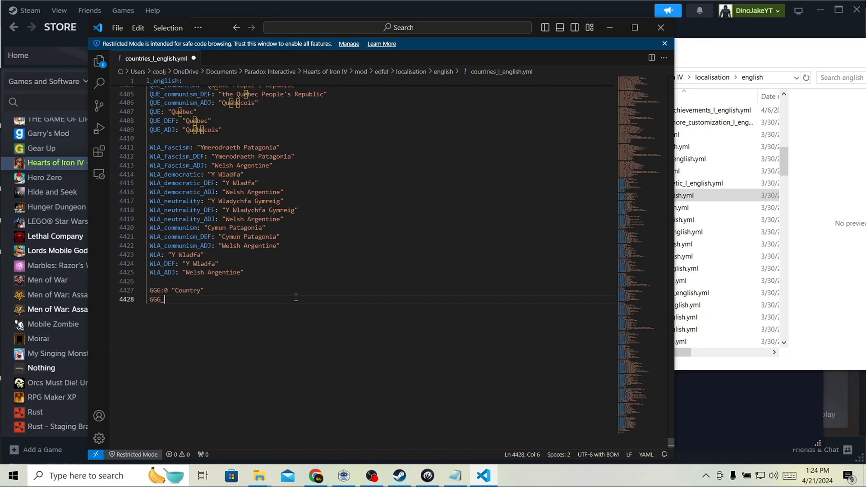
type("DEF:0")
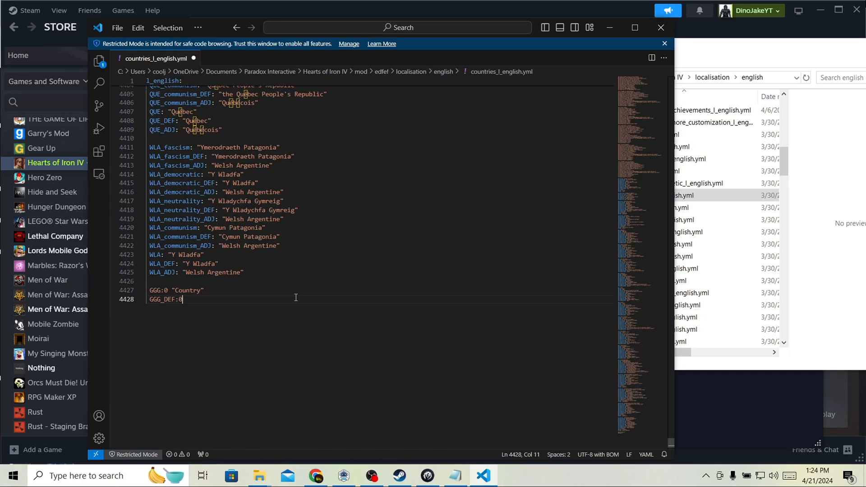
type("\"Country")
type("GGG_")
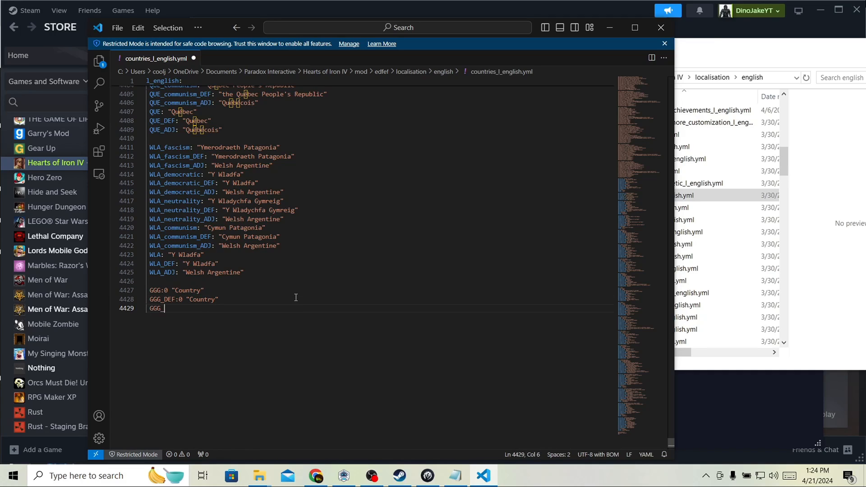
type("ADJ")
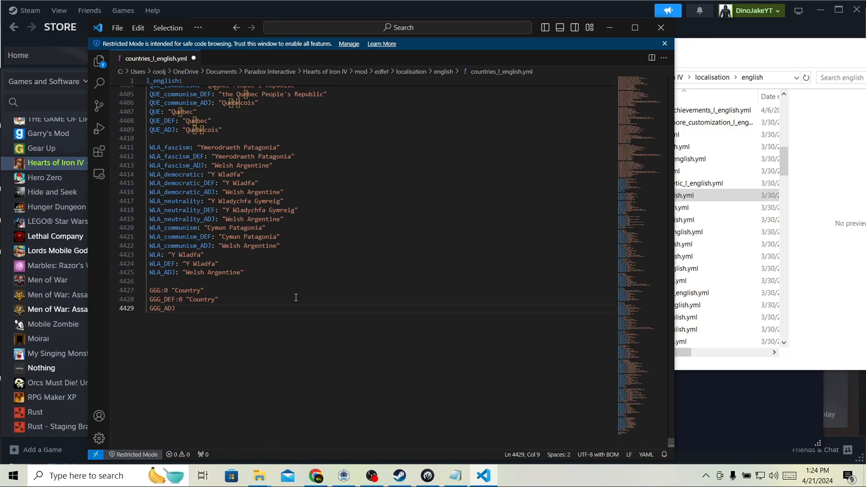
type(":0")
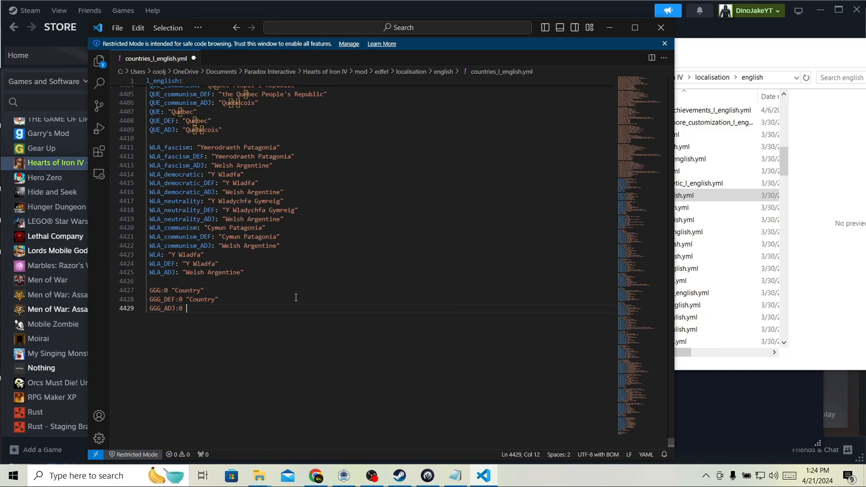
type("\"Country\"")
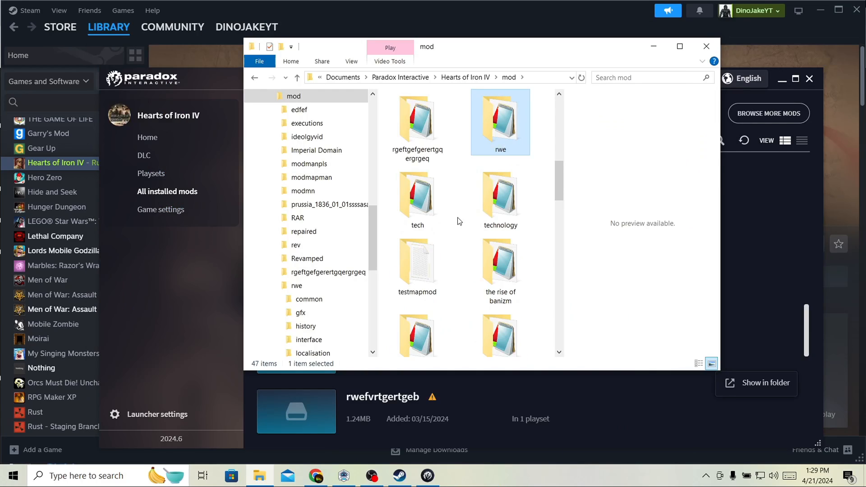
Step: Open the rwe mod folder showing common, gfx, history, interface, localisation and descriptor.mod
double_click(498, 122)
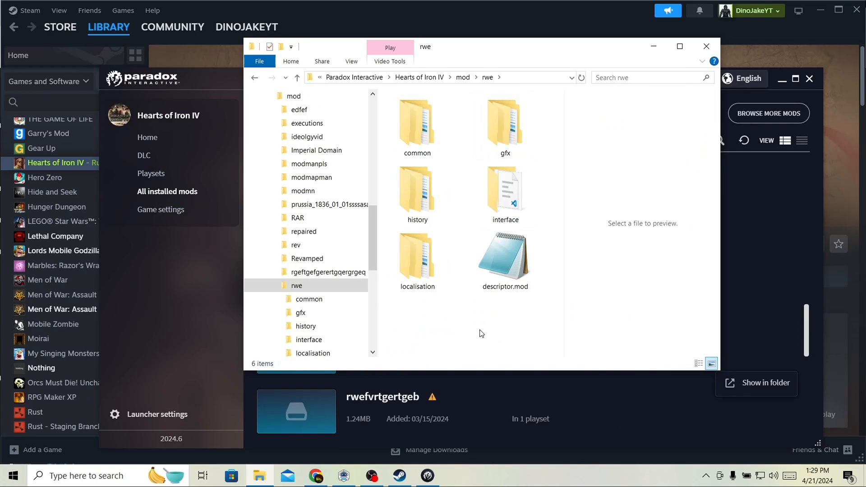
mouse_move(562, 326)
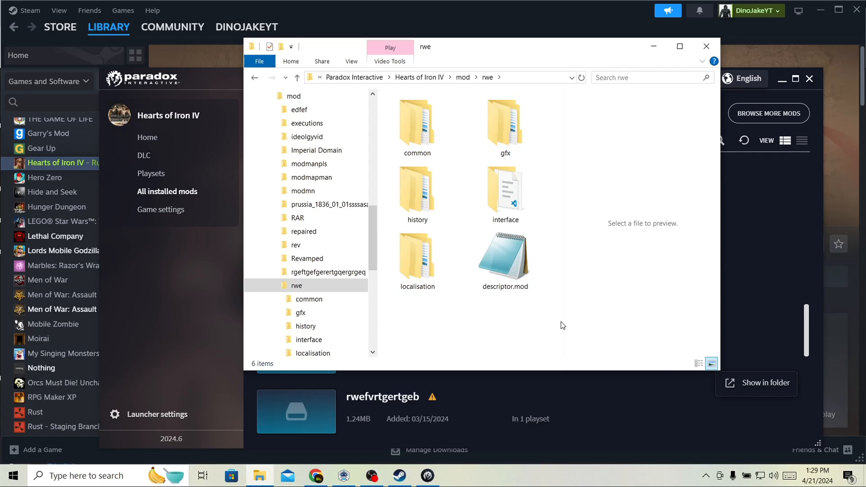